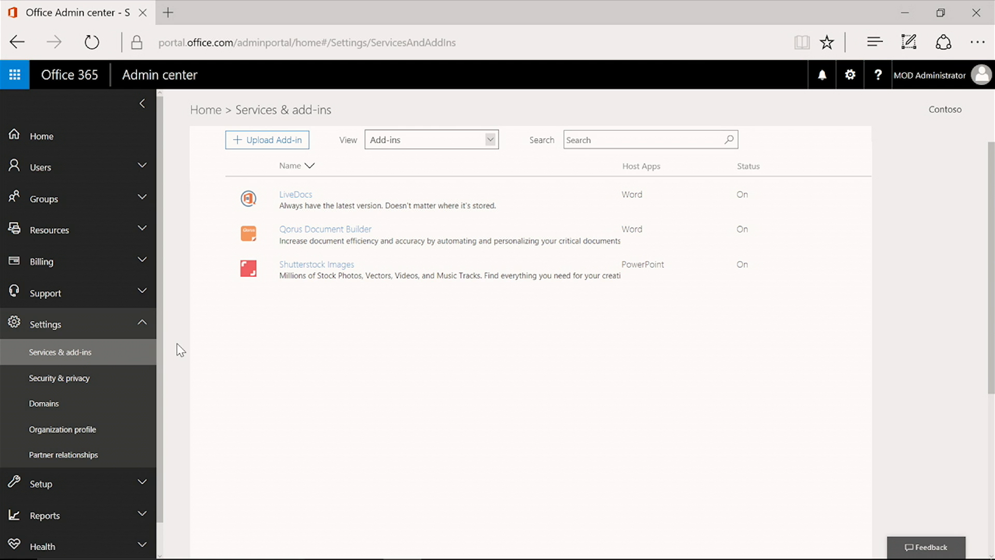
Step: Start a new add-in upload with citation.xml chosen as the manifest file from this device
left_click(488, 140)
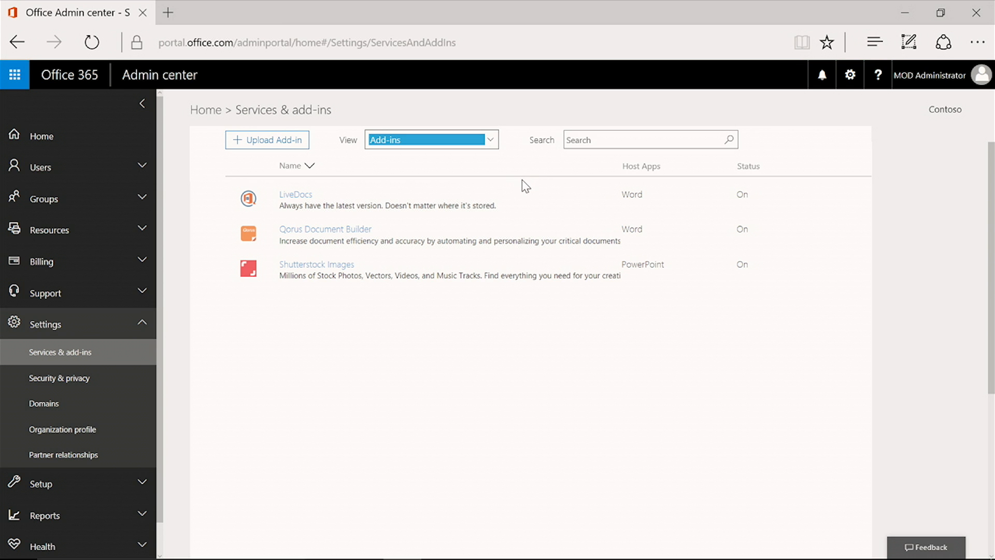
mouse_move(531, 357)
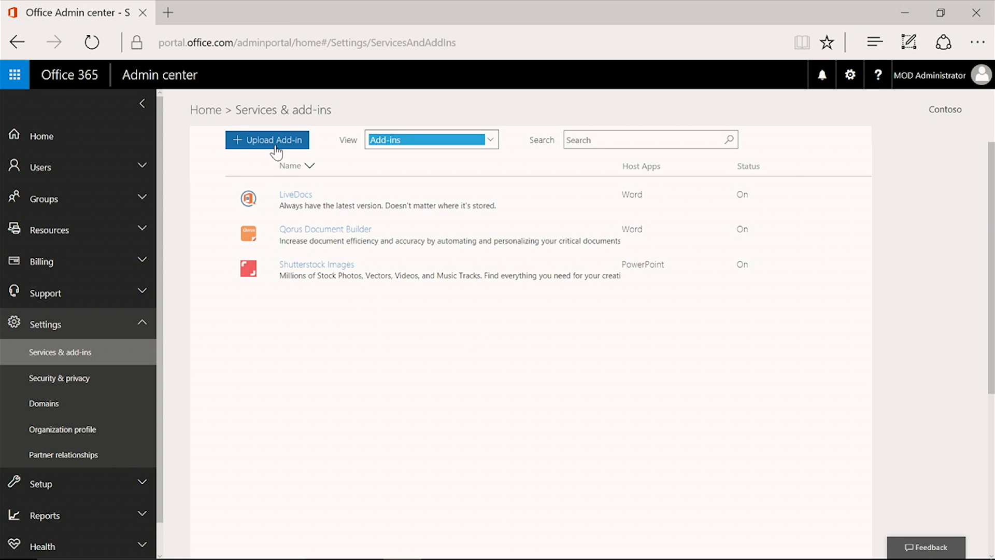
left_click(268, 140)
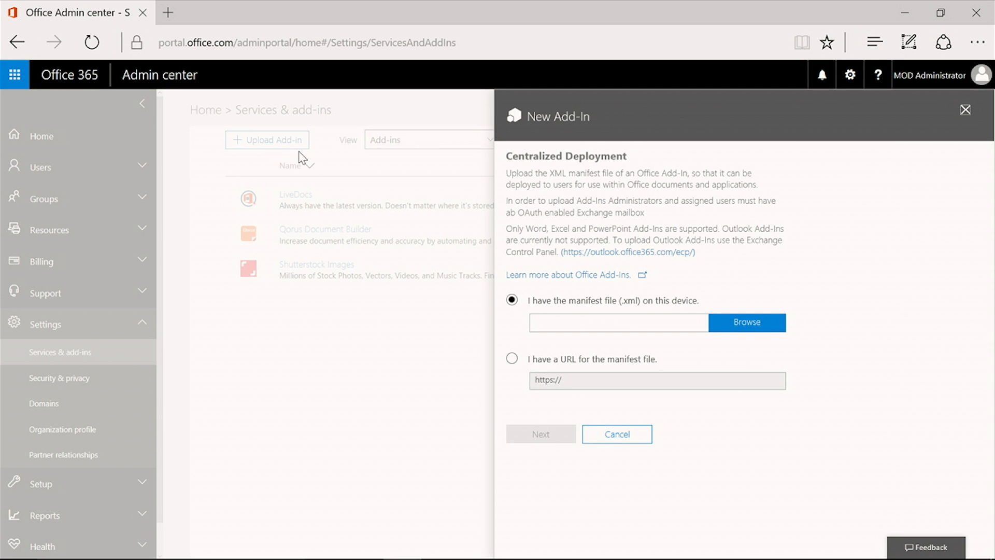
mouse_move(700, 312)
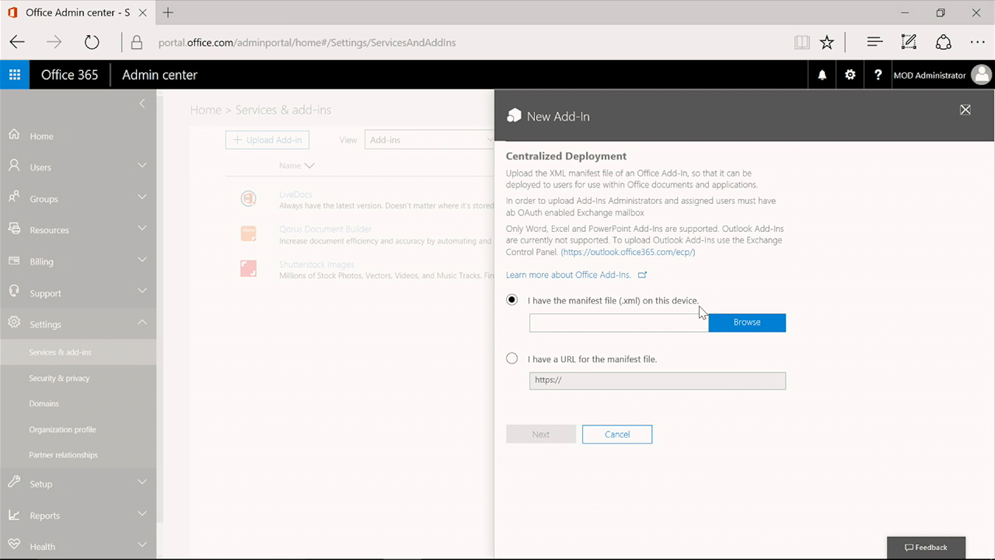
mouse_move(745, 328)
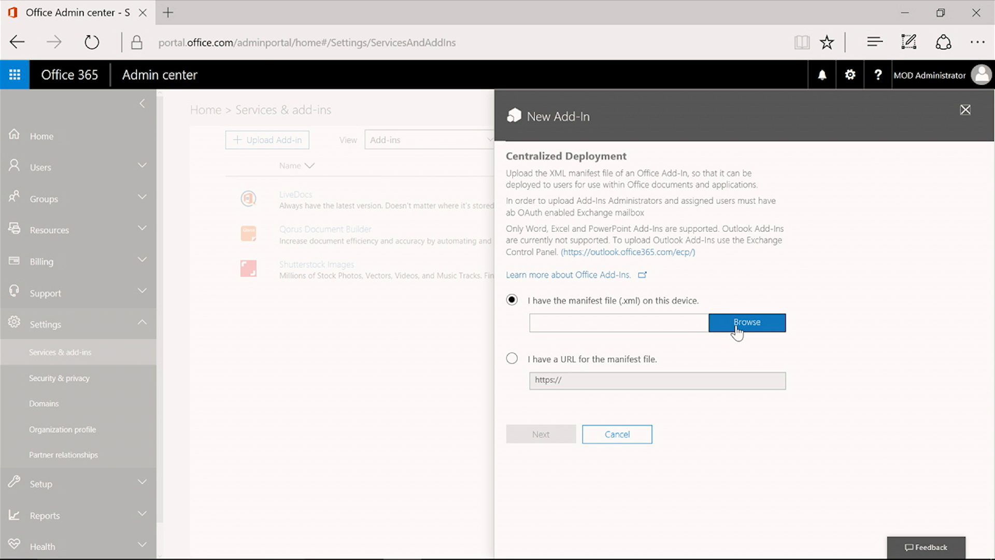
left_click(747, 322)
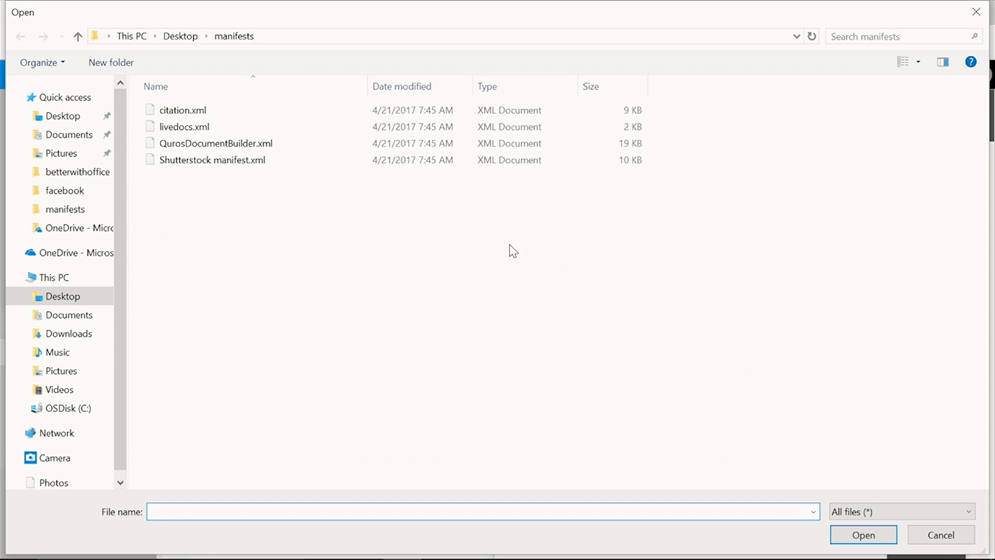
left_click(182, 110)
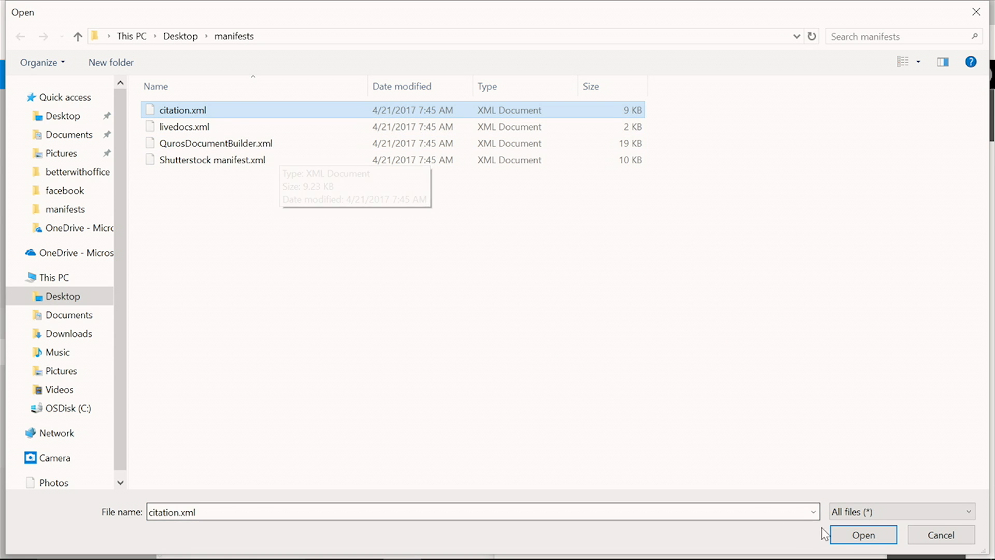
left_click(861, 534)
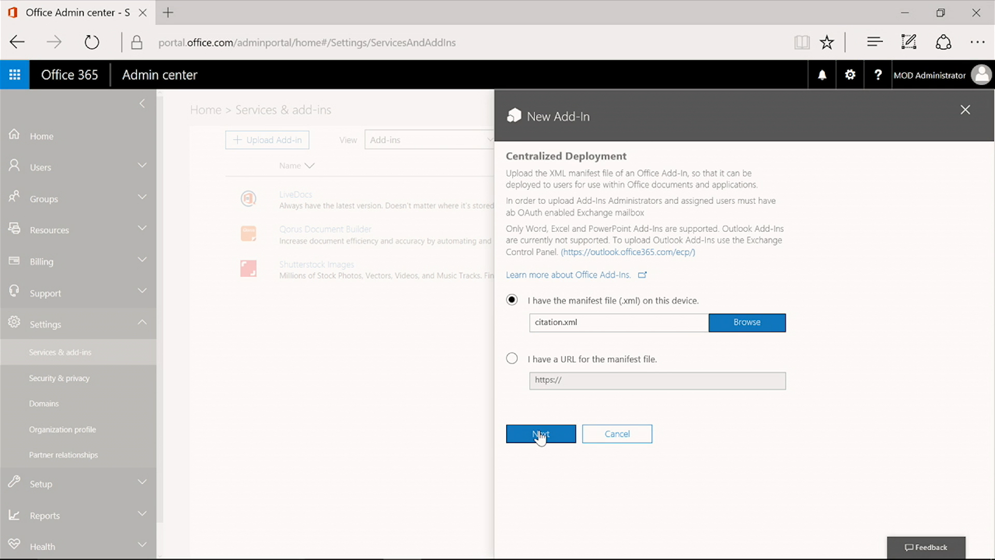
left_click(540, 433)
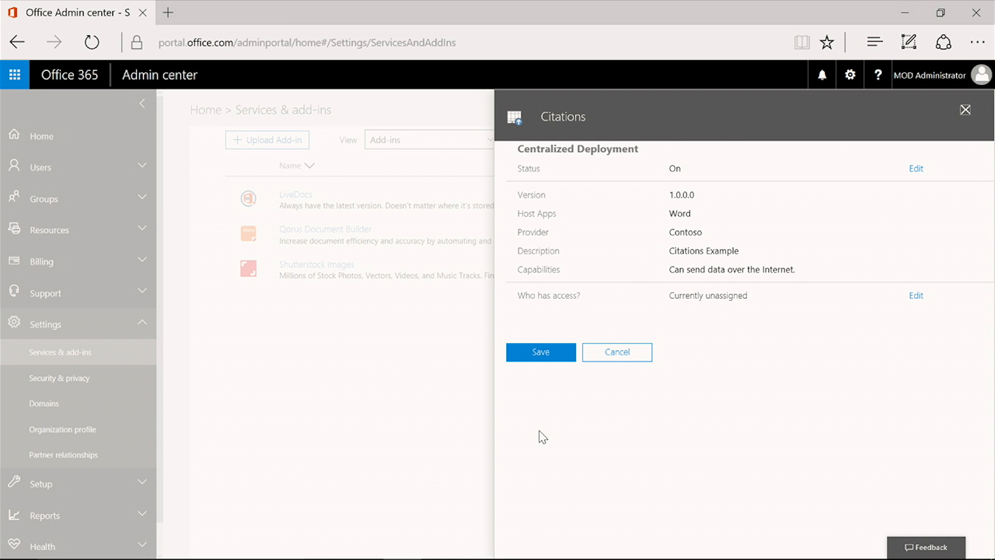
mouse_move(915, 295)
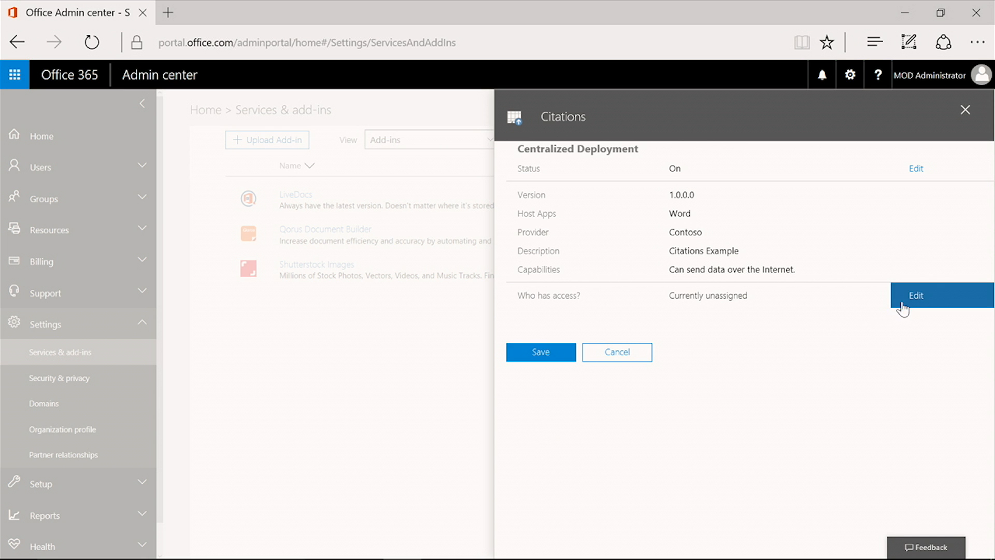
left_click(915, 295)
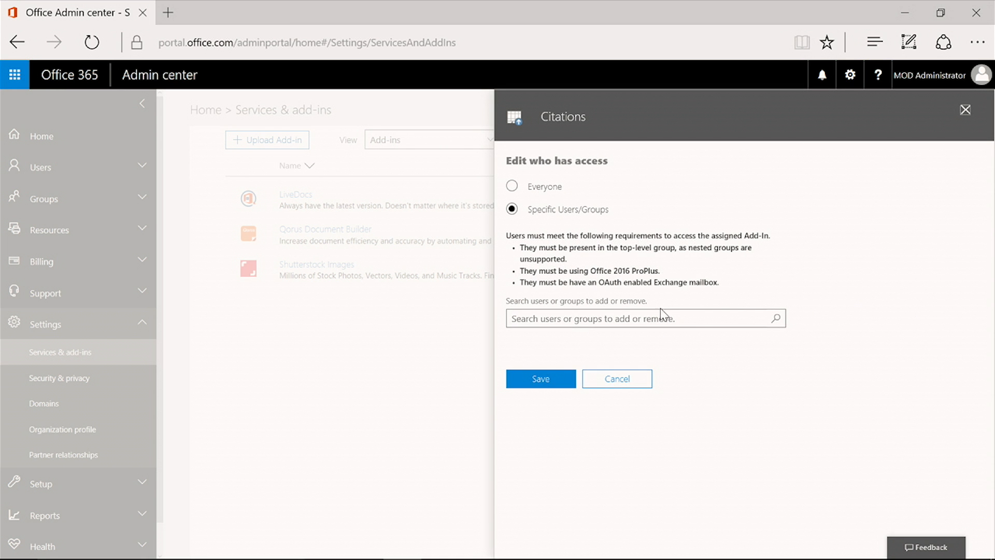
left_click(640, 318)
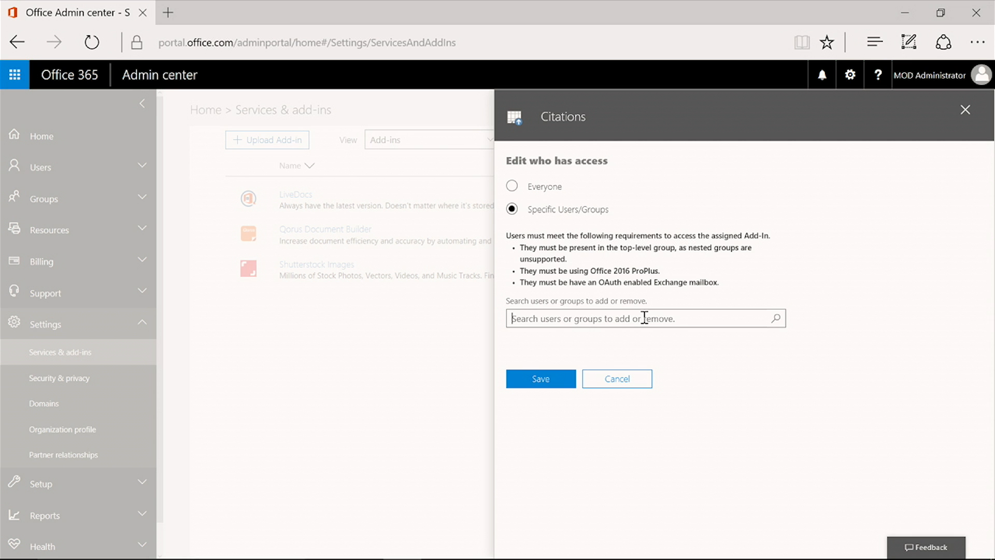
type("Sales T")
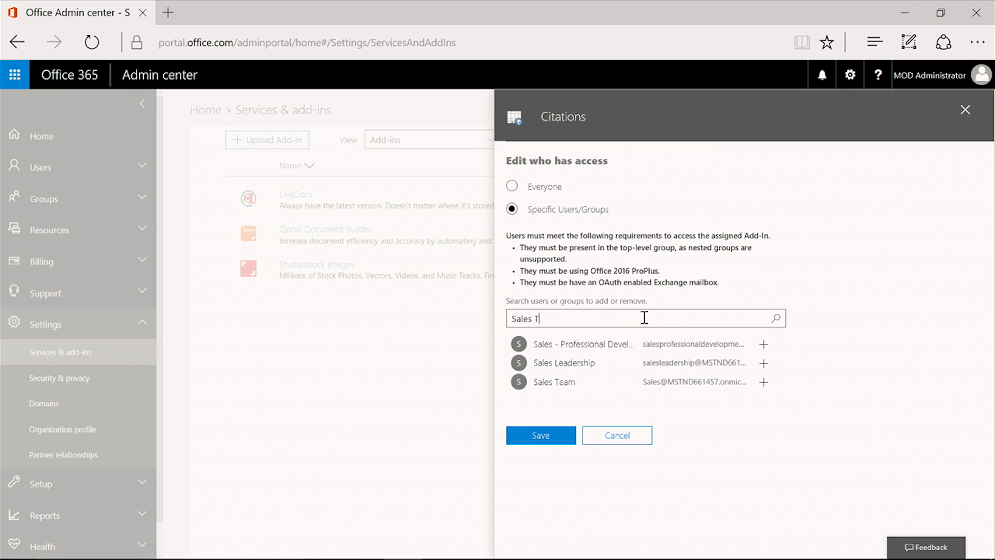
type("eam")
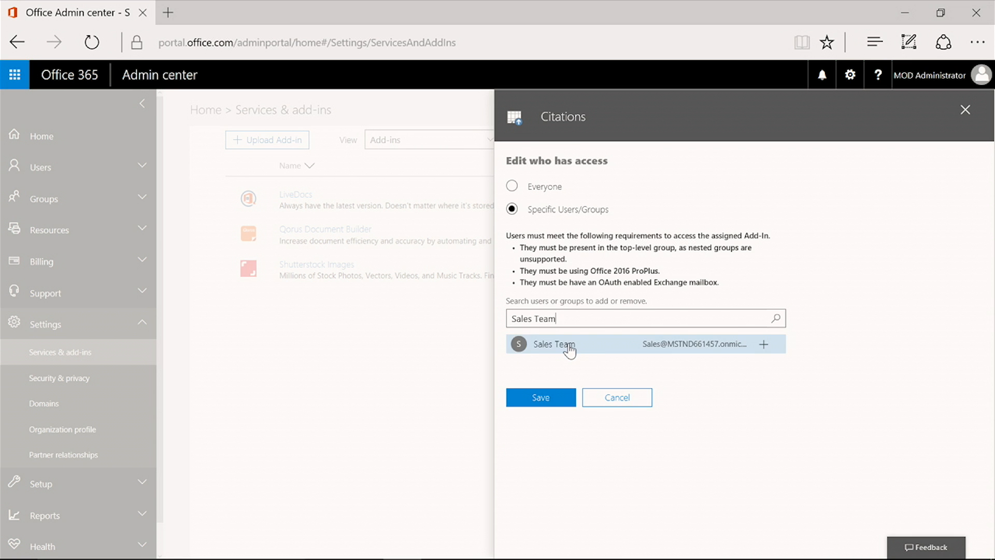
left_click(763, 344)
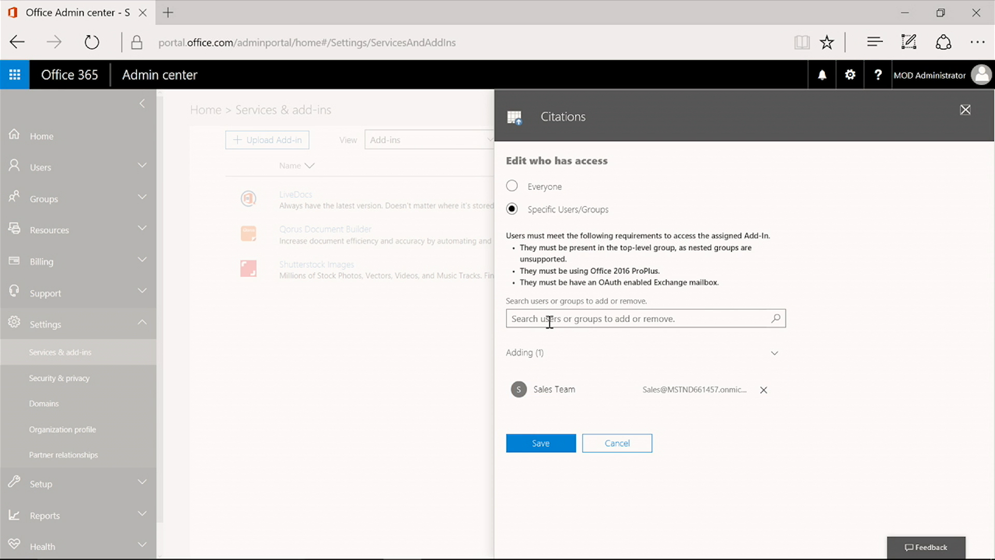
type("Ben Wal")
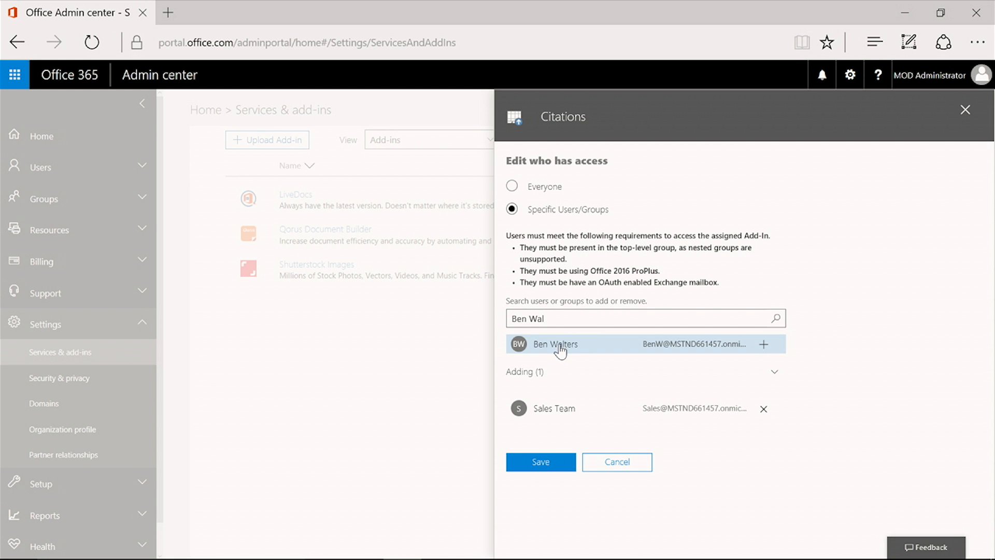
left_click(763, 344)
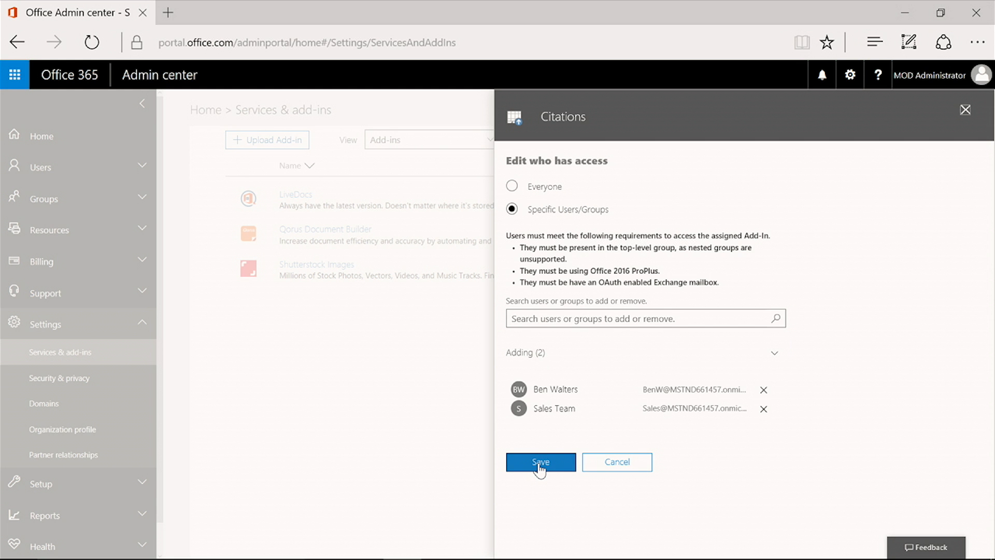
left_click(540, 461)
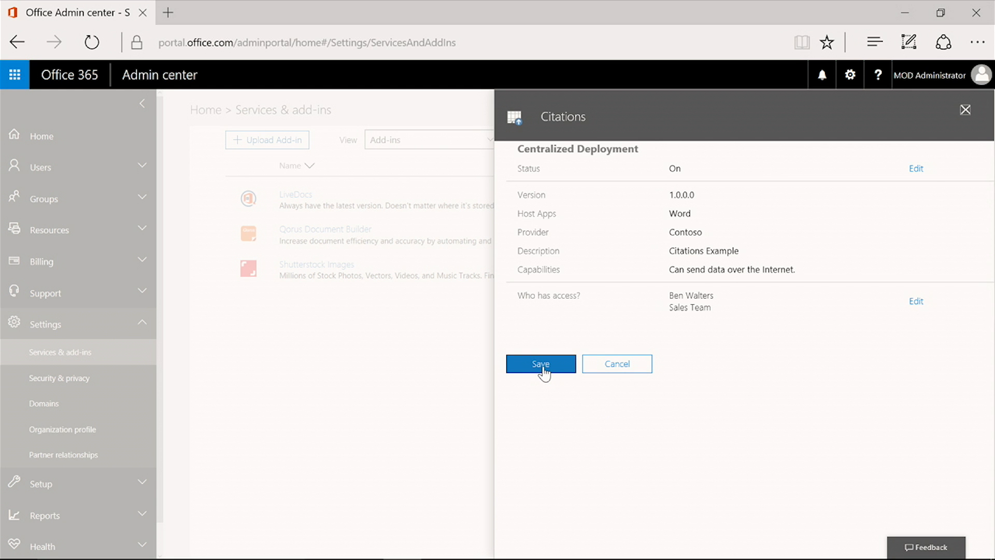
Step: Save the Citations add-in deployment so the manifest is saved for the organization
left_click(539, 364)
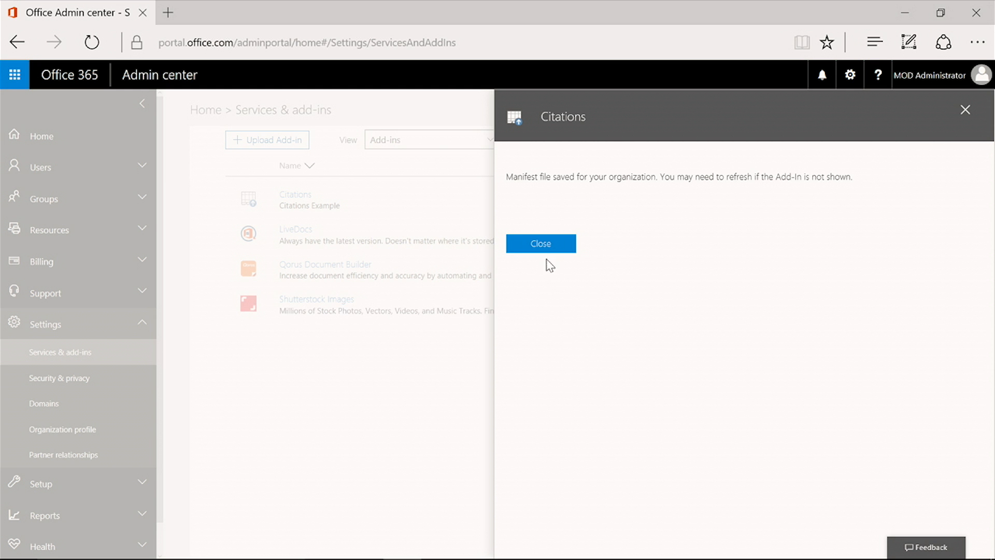
mouse_move(541, 243)
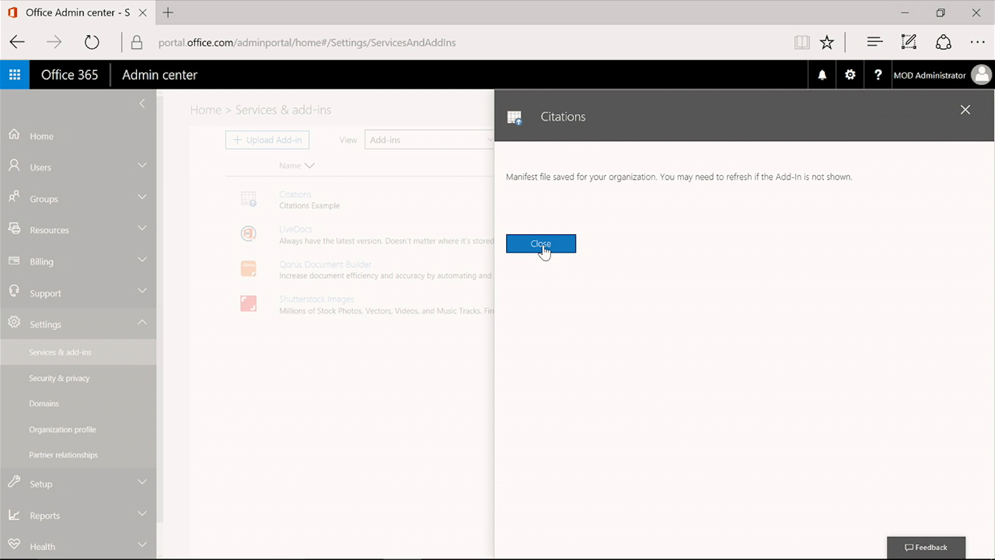
Step: Dismiss the 'Manifest file saved' confirmation to return to Services & add-ins
left_click(540, 243)
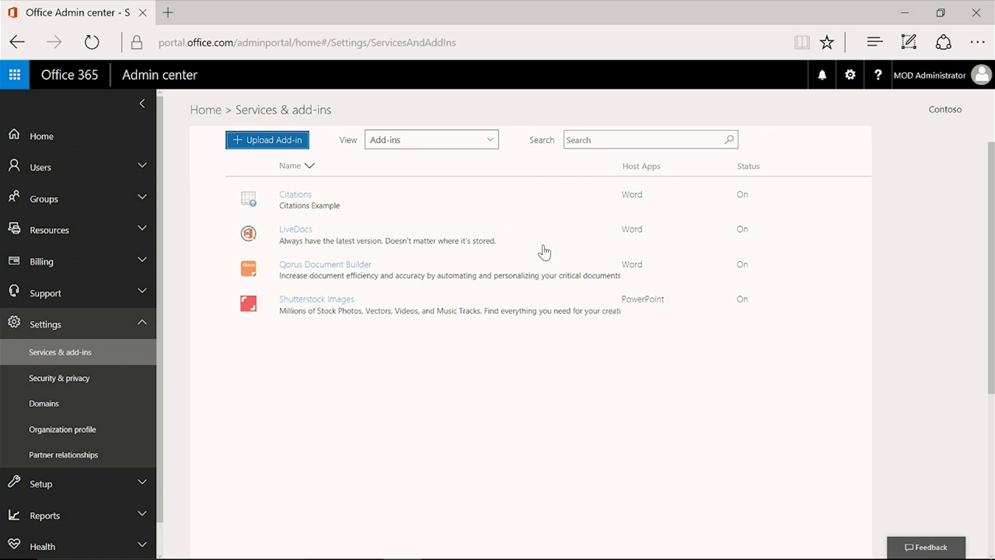
mouse_move(244, 176)
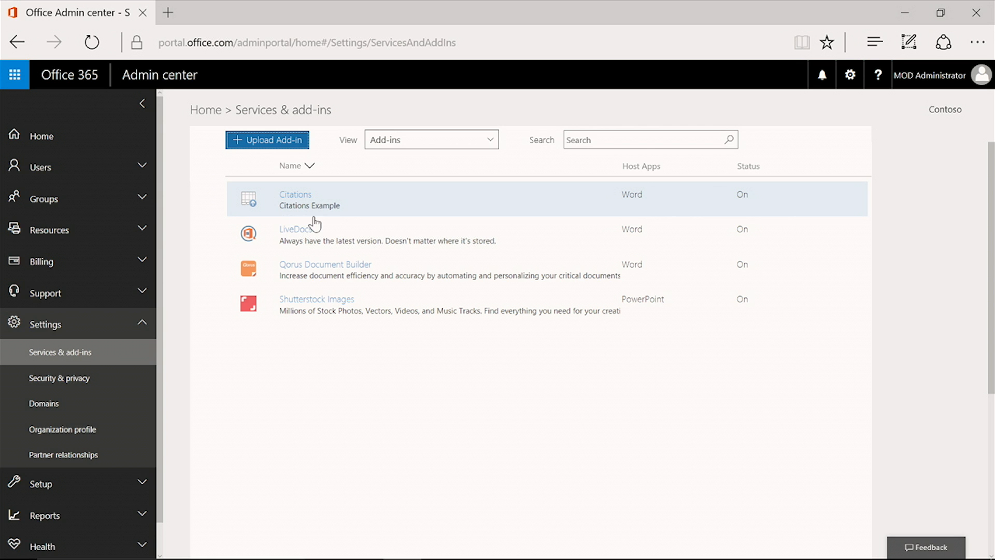
mouse_move(448, 210)
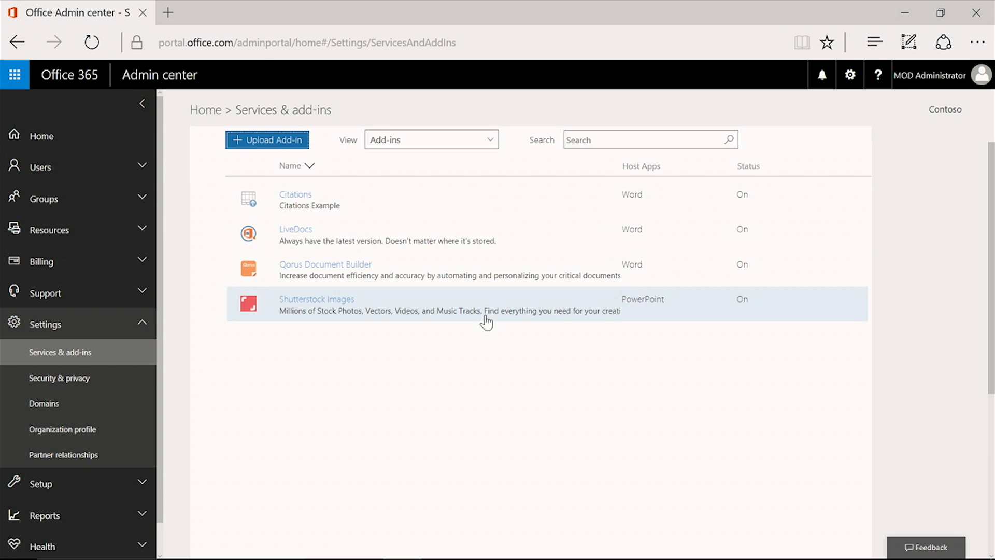
mouse_move(454, 389)
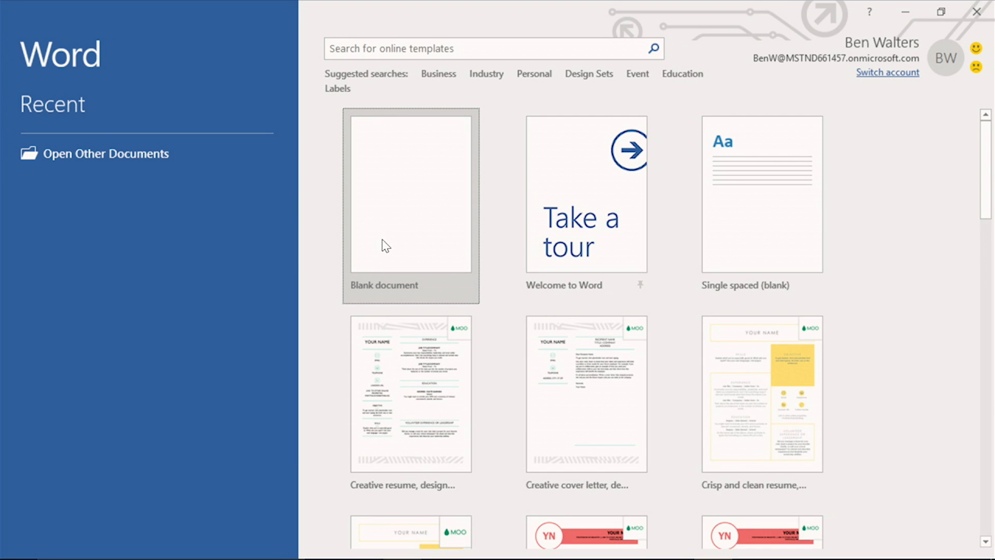
Step: In a new blank document, add the admin-managed Citations add-in from Insert > My Add-ins
left_click(411, 193)
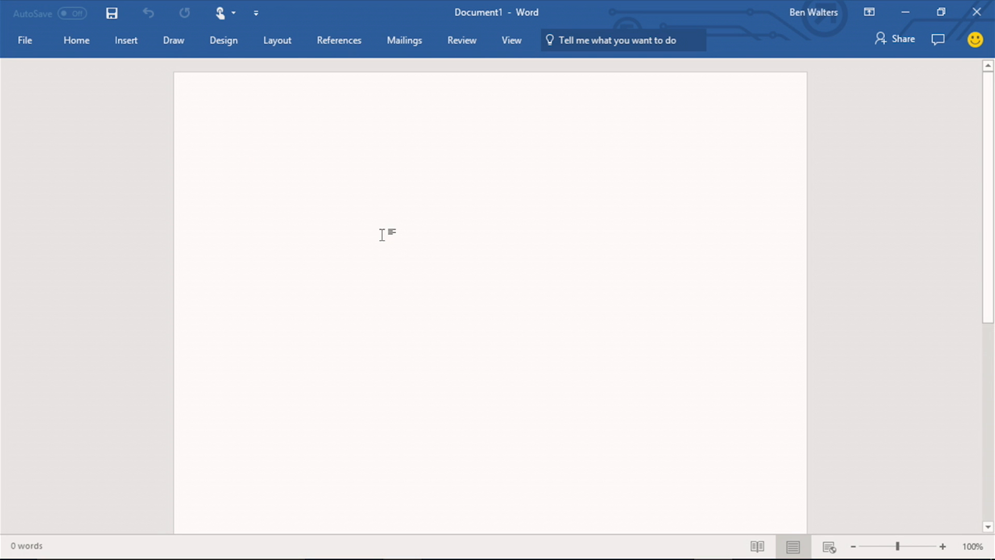
mouse_move(153, 69)
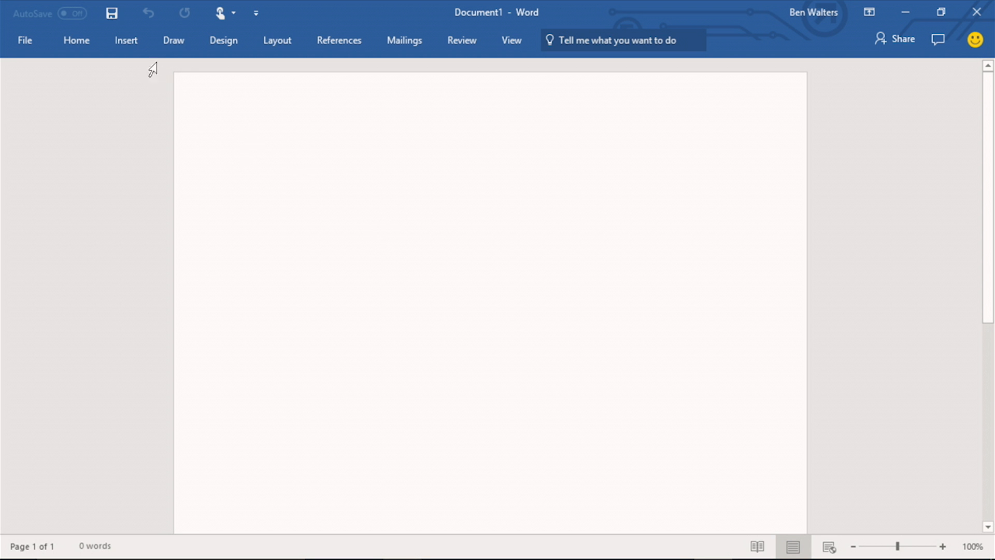
left_click(125, 41)
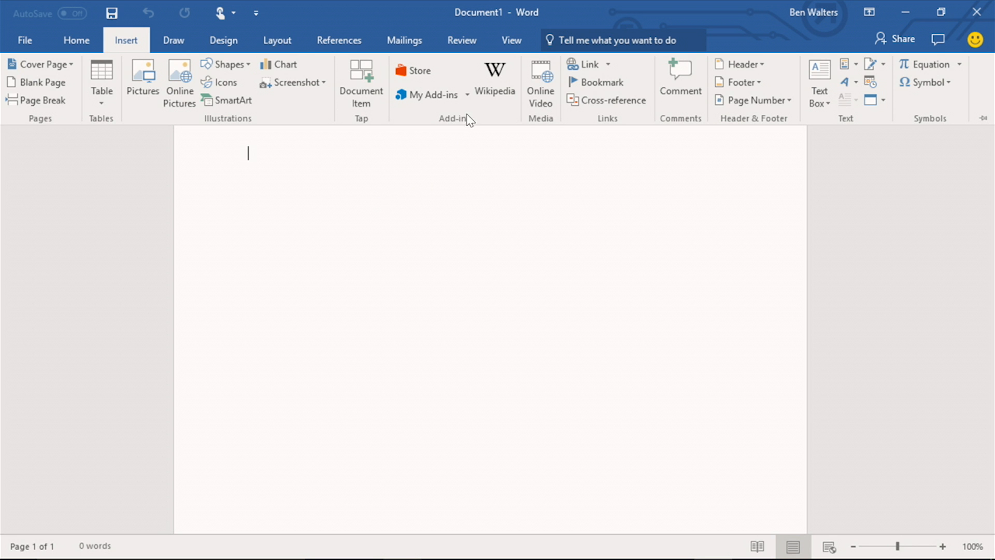
left_click(426, 95)
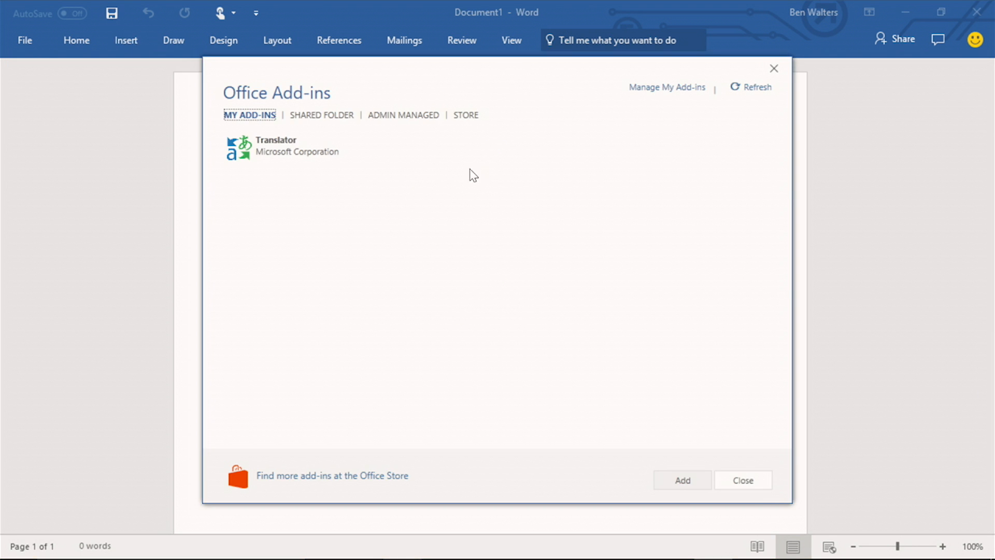
left_click(402, 115)
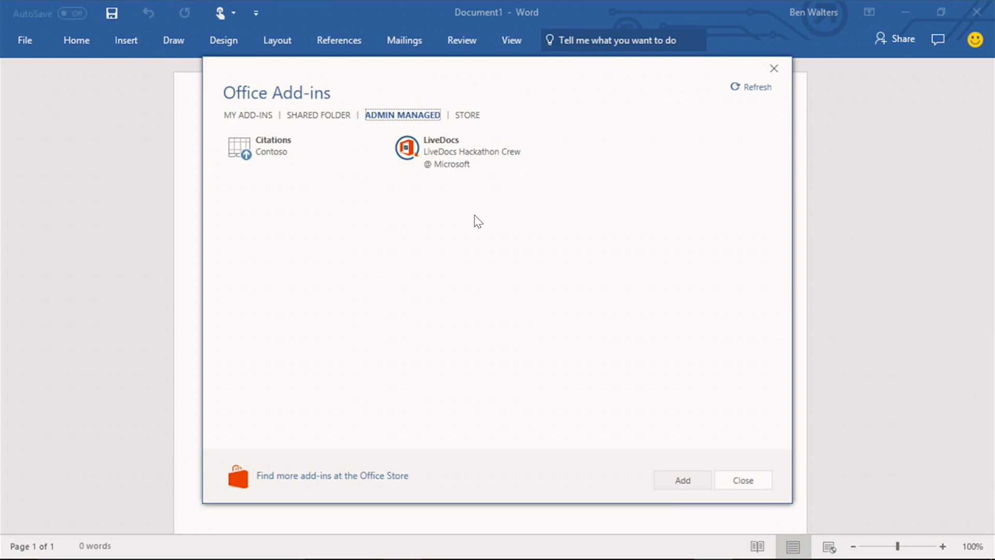
left_click(273, 149)
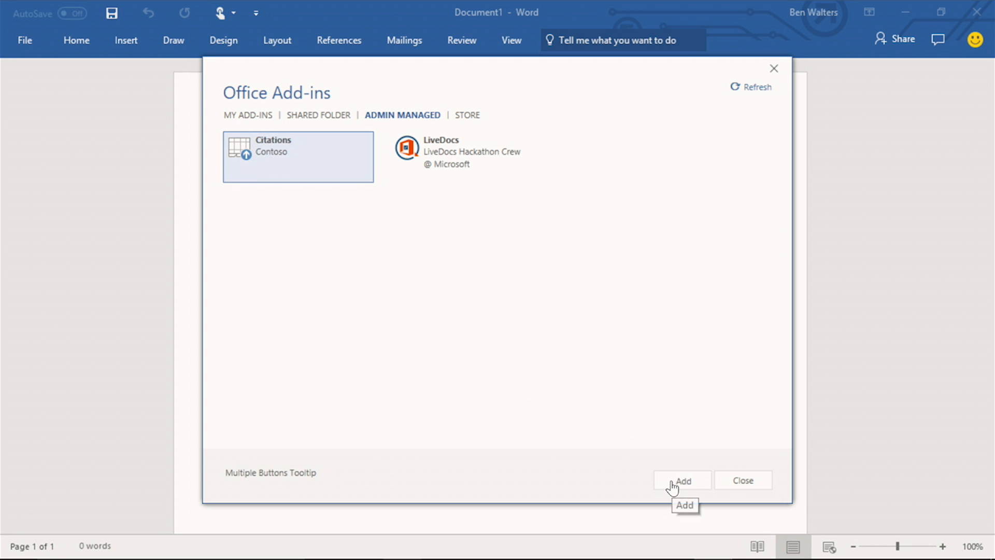
left_click(682, 480)
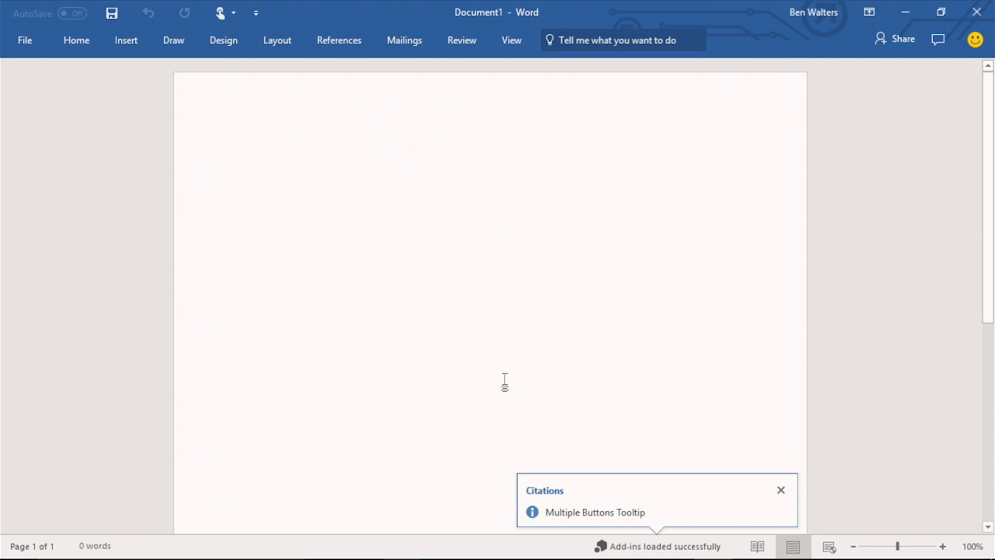
Step: Dismiss the loaded notification and launch Search Citation from the References tab
left_click(248, 153)
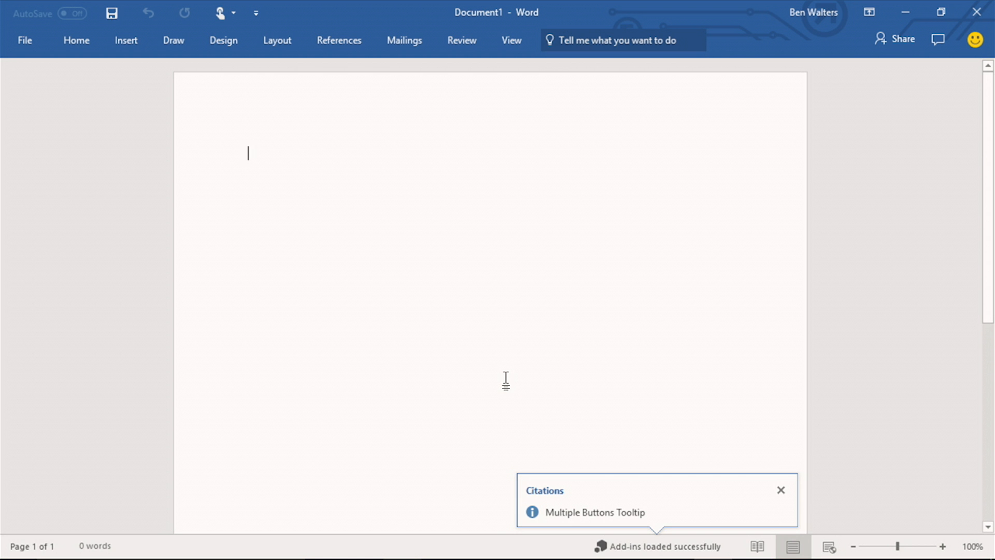
left_click(781, 489)
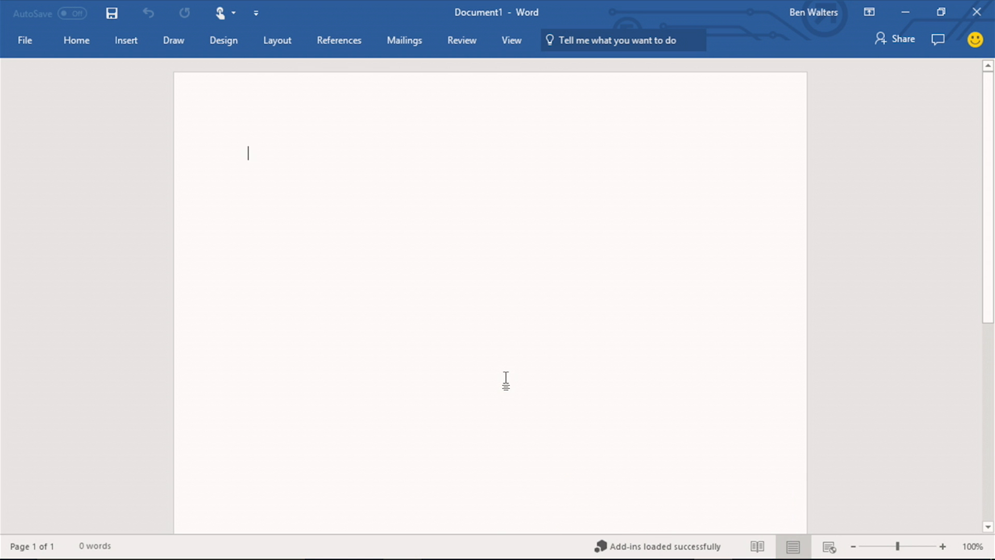
left_click(339, 40)
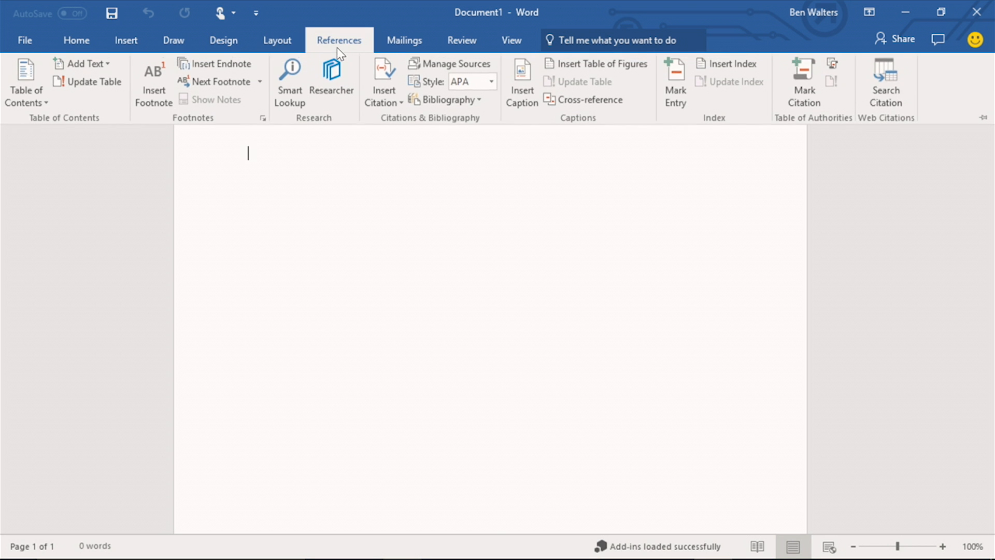
mouse_move(500, 177)
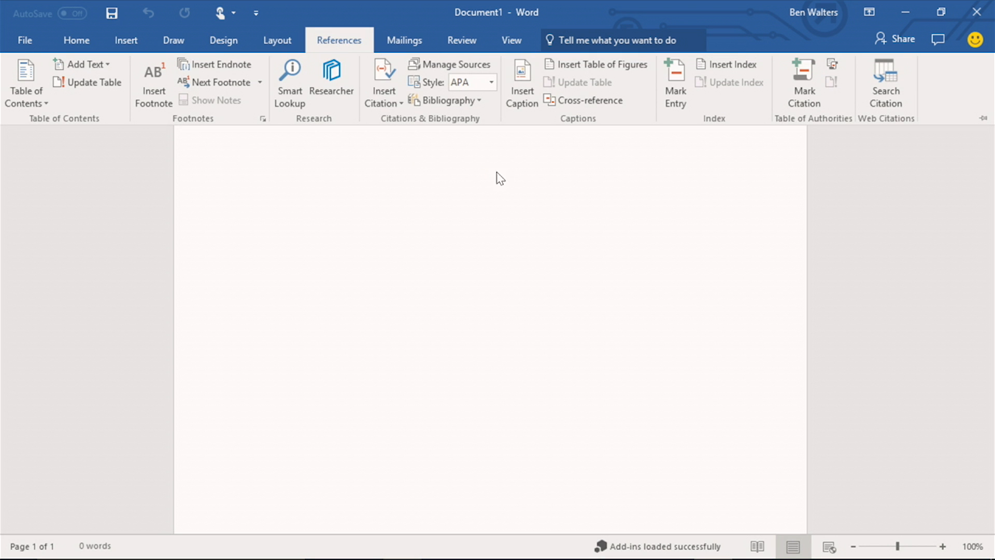
mouse_move(885, 95)
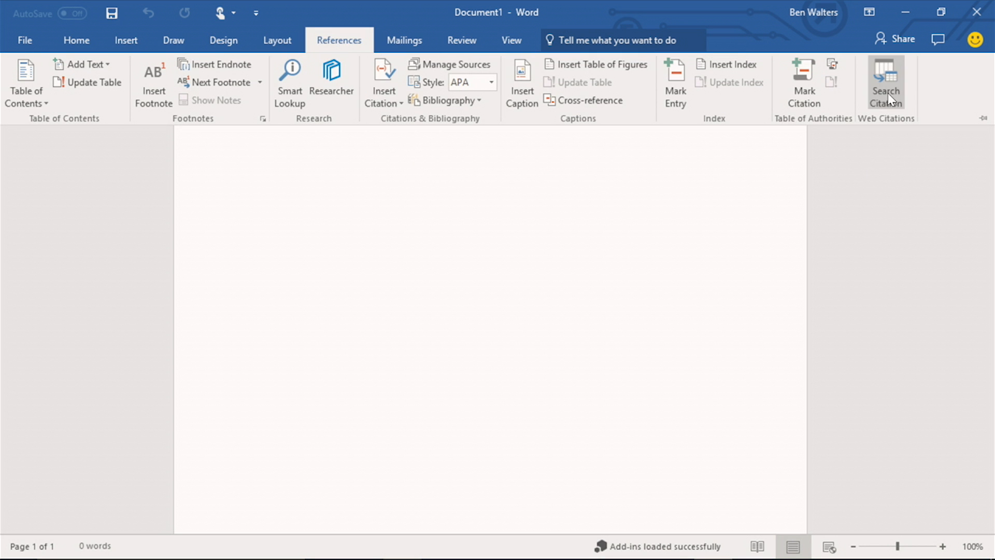
left_click(884, 83)
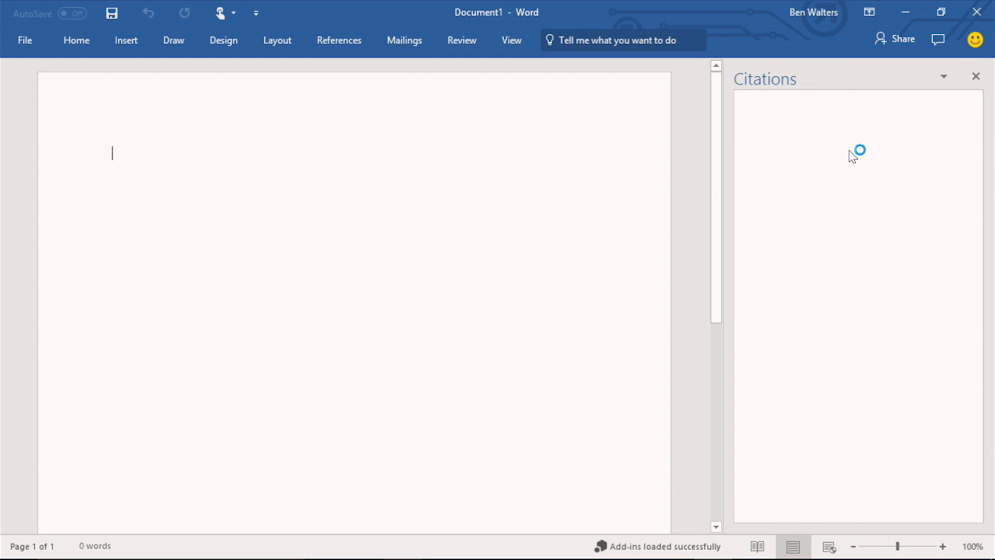